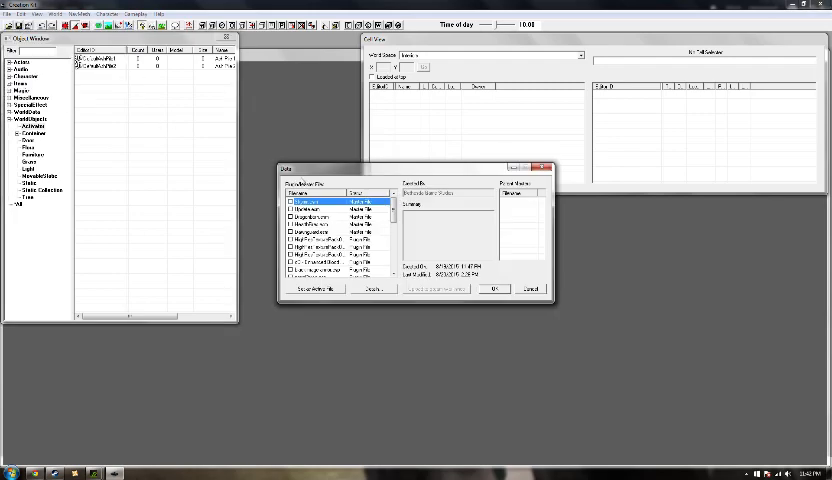
- Load the chosen plugin data file and answer Yes to All on the load warning
{"action": "scroll", "scroll_direction": "down", "scroll_amount": 3}
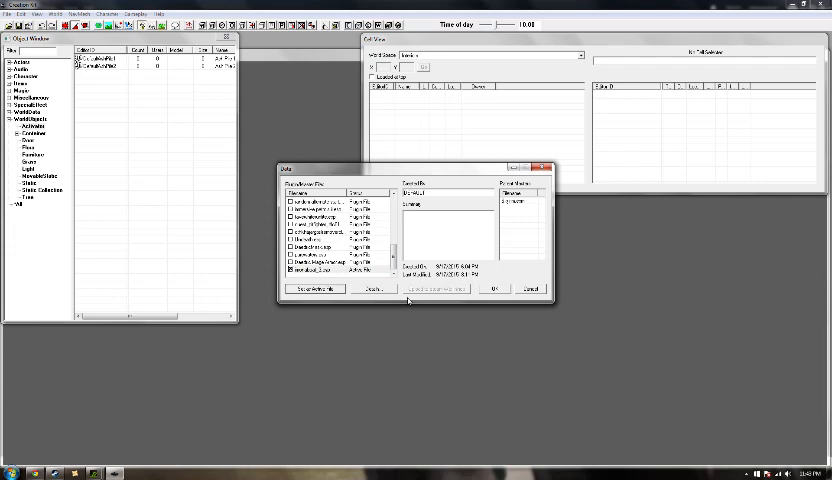
{"action": "left_click", "coordinate": [492, 288]}
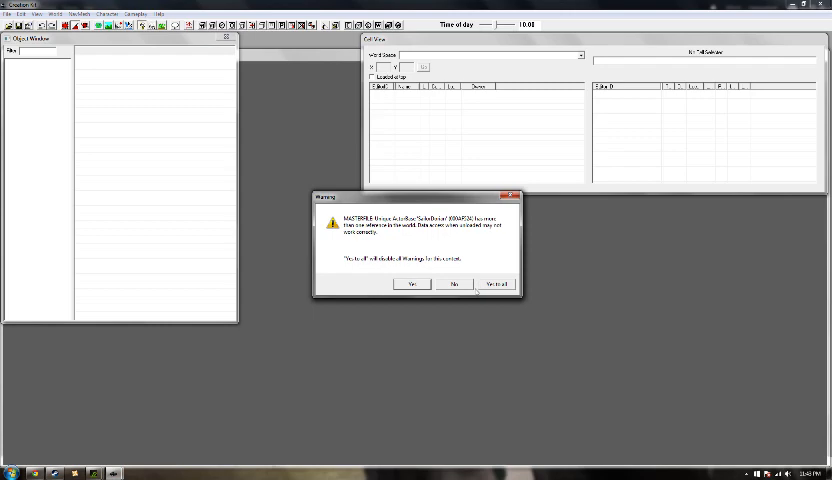
{"action": "left_click", "coordinate": [454, 284]}
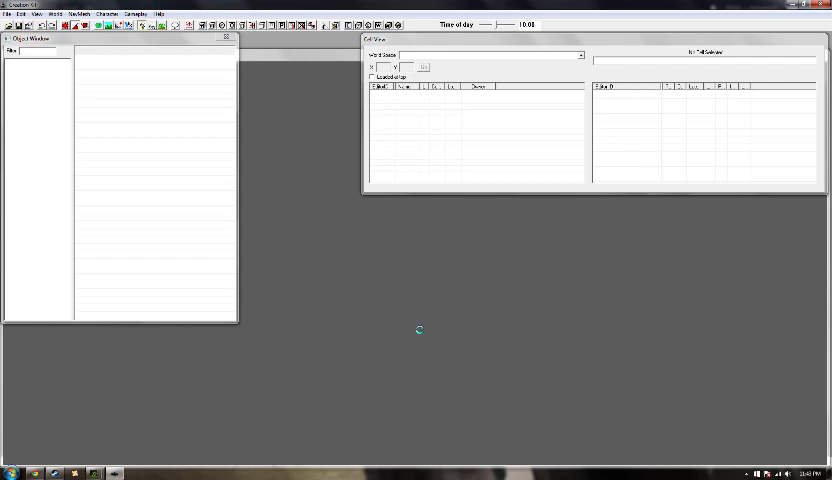
{"action": "mouse_move", "coordinate": [152, 448]}
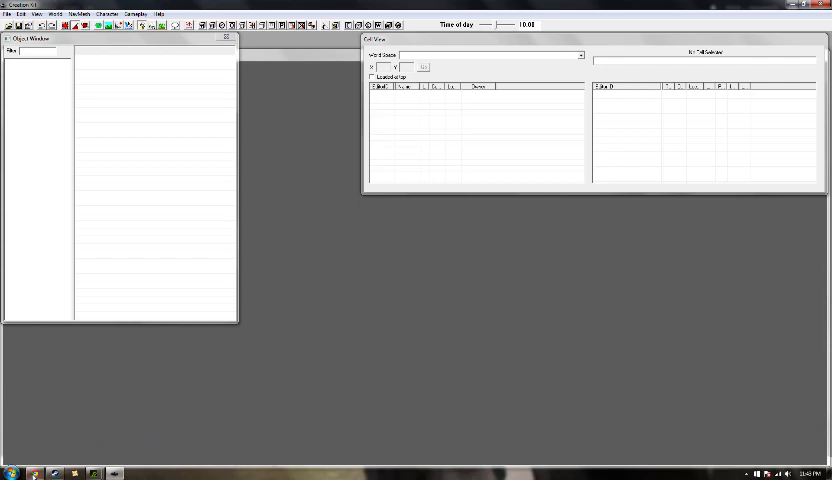
{"action": "mouse_move", "coordinate": [38, 472]}
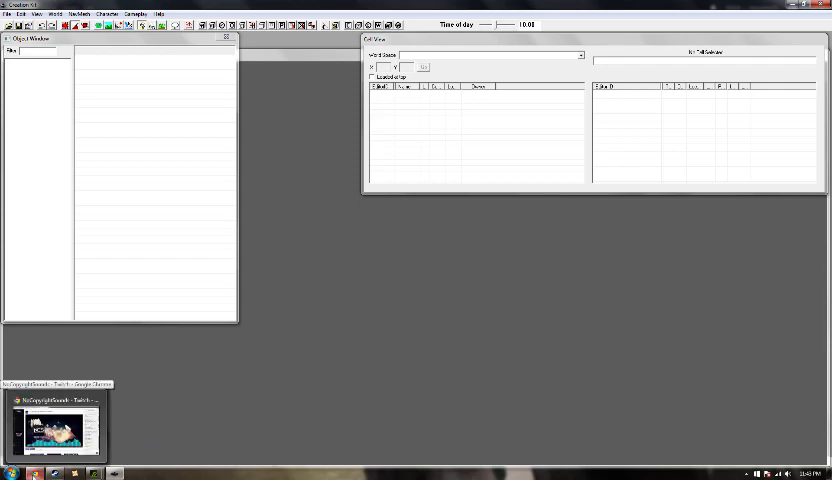
- Switch to the Twitch music stream in Chrome and scroll down its channel page
{"action": "left_click", "coordinate": [56, 428]}
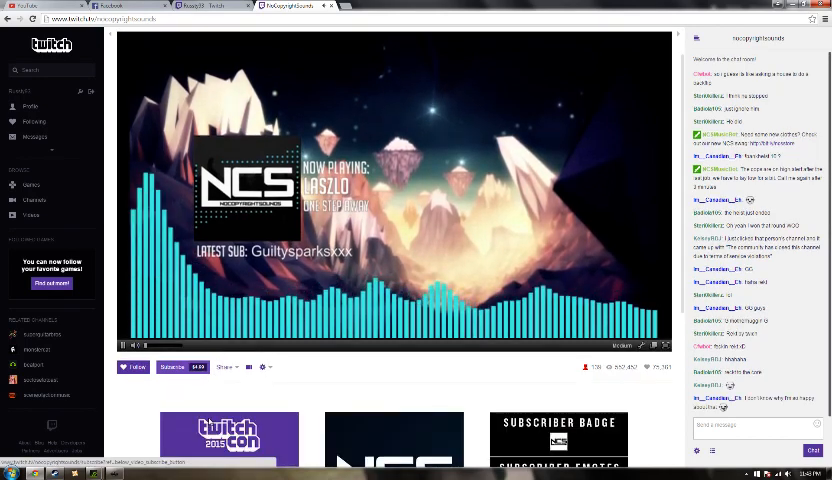
{"action": "scroll", "scroll_direction": "down", "scroll_amount": 3}
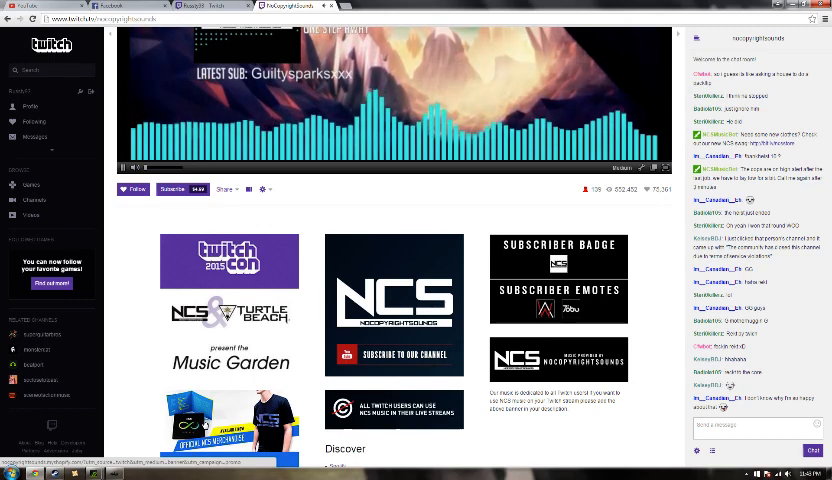
{"action": "scroll", "scroll_direction": "down", "scroll_amount": 3}
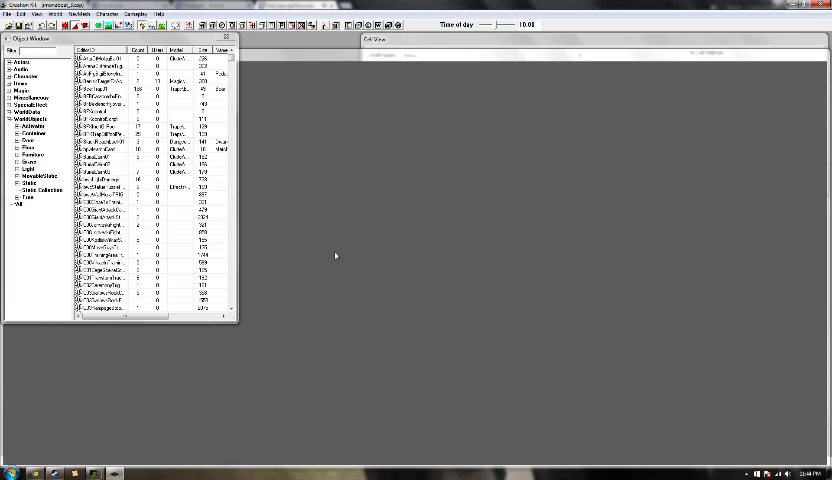
{"action": "mouse_move", "coordinate": [396, 44]}
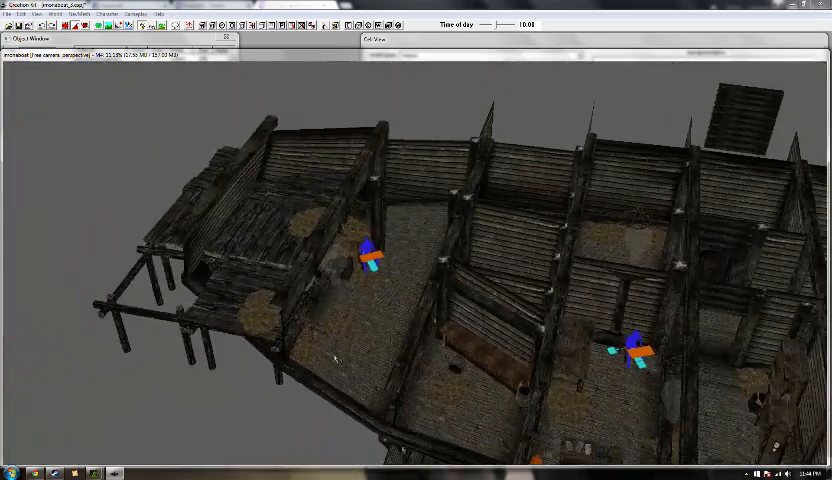
{"action": "mouse_move", "coordinate": [332, 368]}
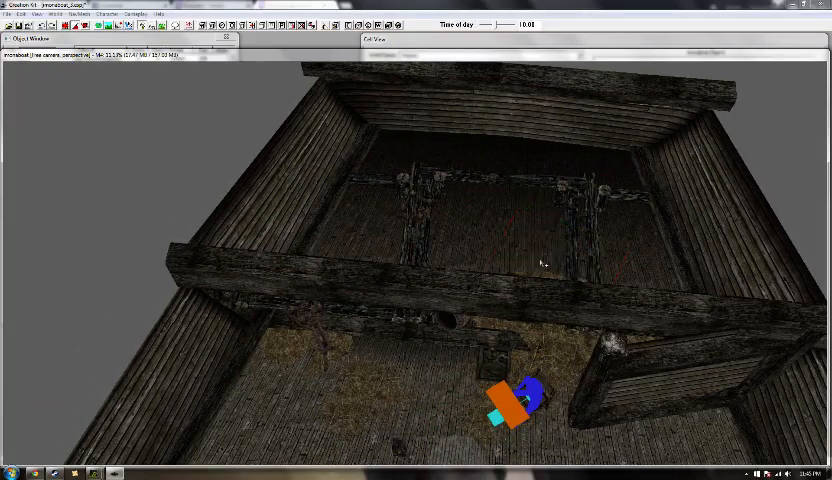
- Turn the camera down toward the ship's lower deck near the post and lantern
{"action": "left_click_drag", "start_coordinate": [540, 260], "coordinate": [260, 340]}
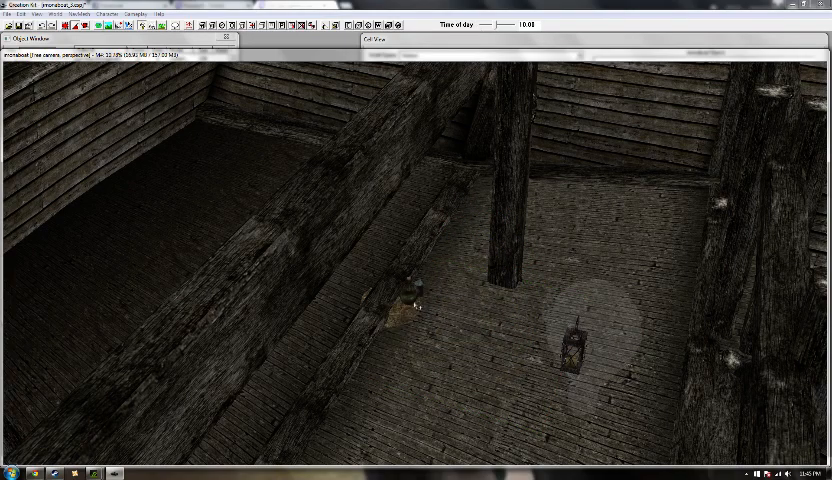
{"action": "left_click", "coordinate": [410, 316]}
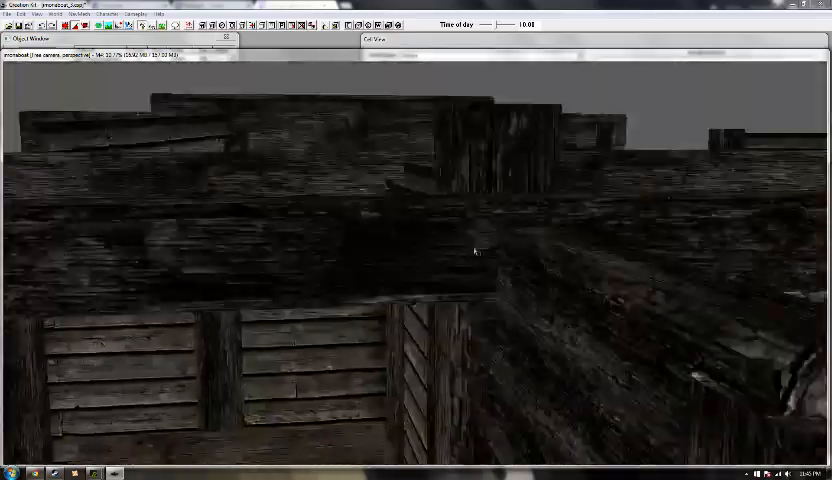
{"action": "left_click_drag", "start_coordinate": [476, 252], "coordinate": [448, 296]}
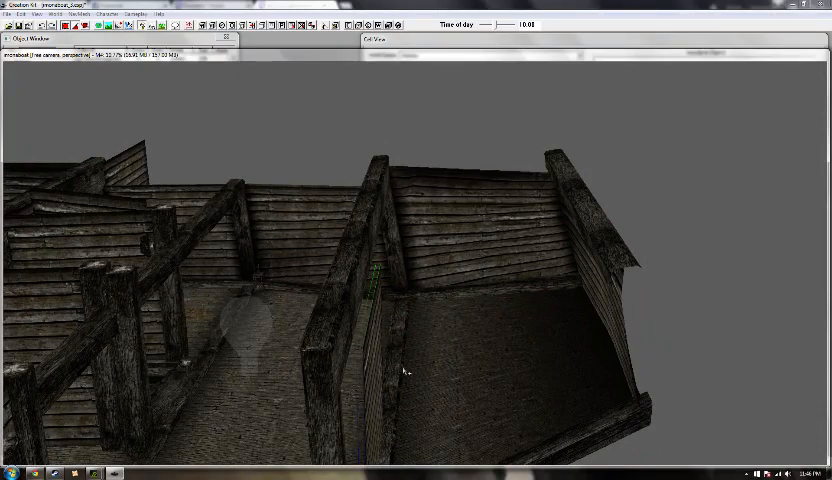
{"action": "mouse_move", "coordinate": [316, 92]}
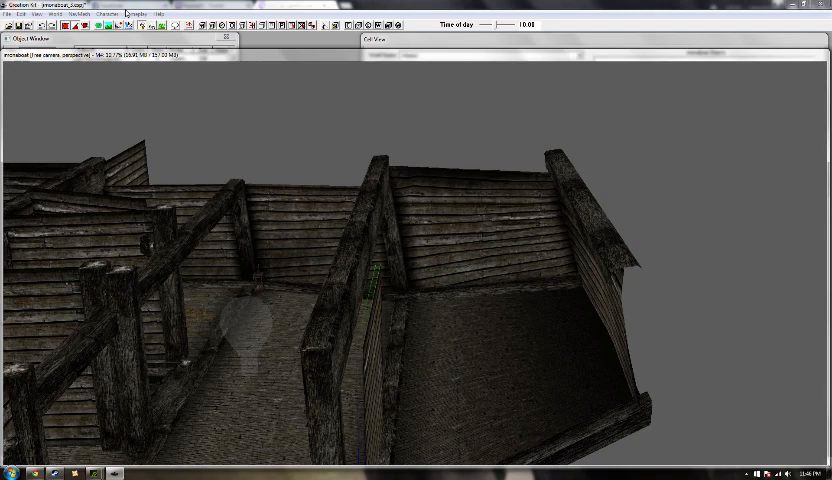
{"action": "left_click", "coordinate": [44, 14]}
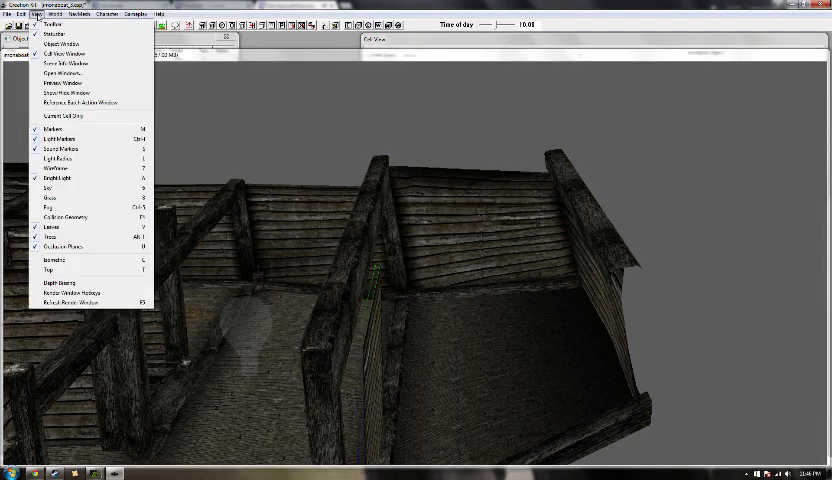
{"action": "left_click", "coordinate": [20, 14]}
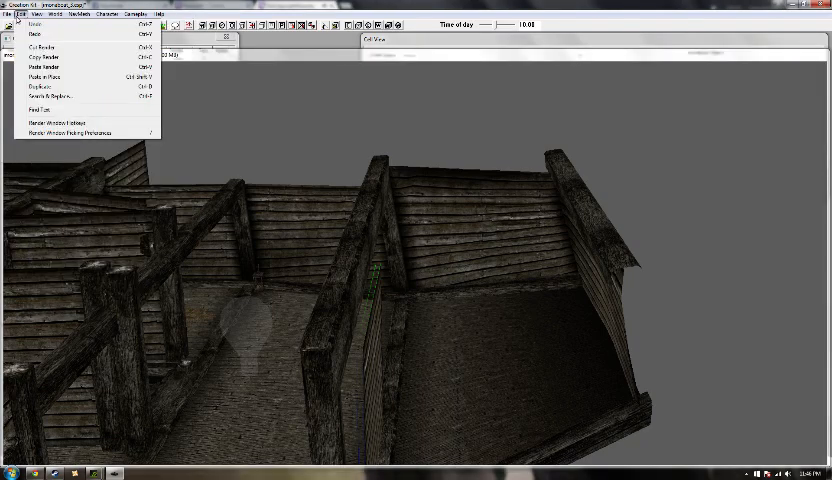
{"action": "left_click", "coordinate": [8, 16]}
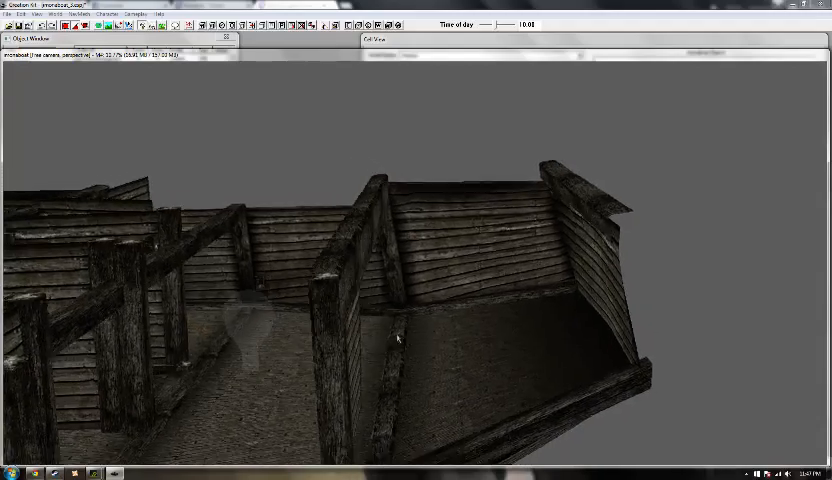
{"action": "left_click_drag", "start_coordinate": [400, 300], "coordinate": [410, 330]}
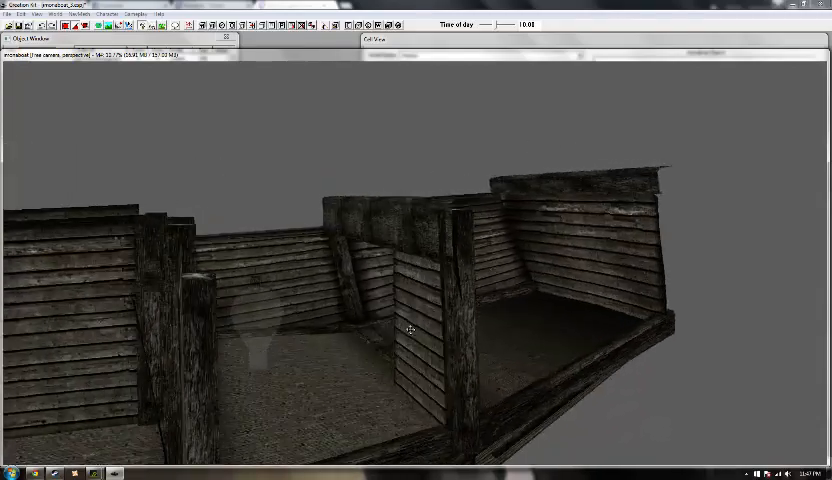
{"action": "left_click_drag", "start_coordinate": [410, 330], "coordinate": [400, 340]}
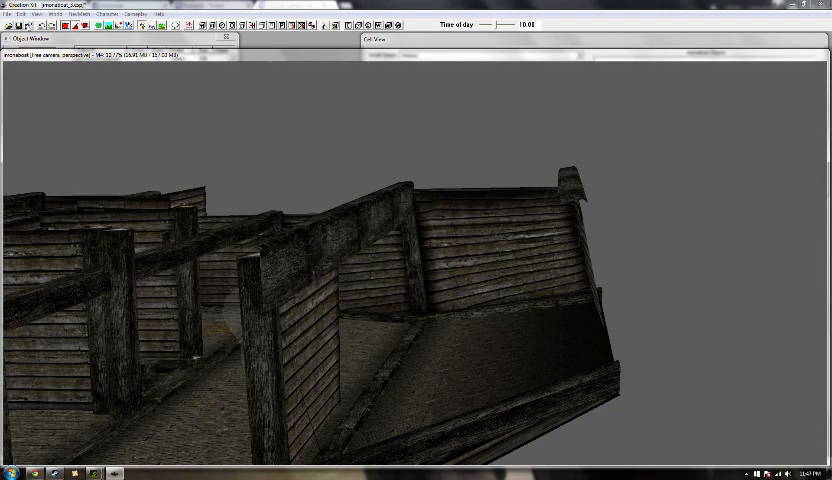
{"action": "left_click", "coordinate": [8, 14]}
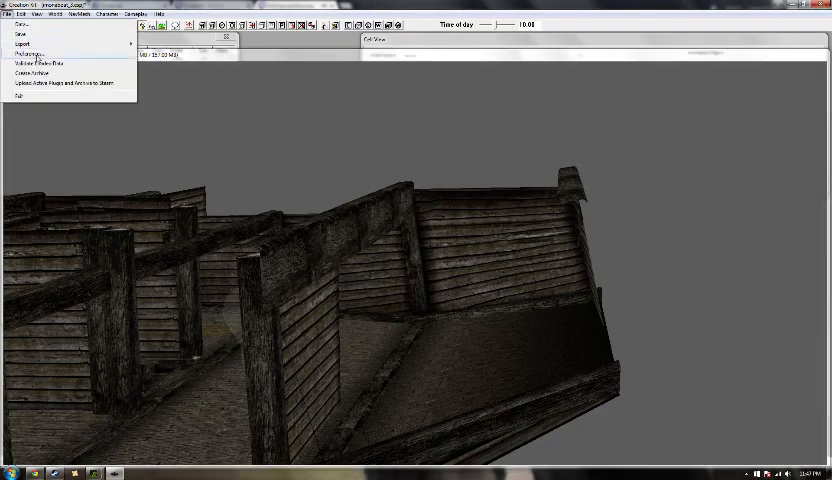
{"action": "left_click", "coordinate": [28, 52]}
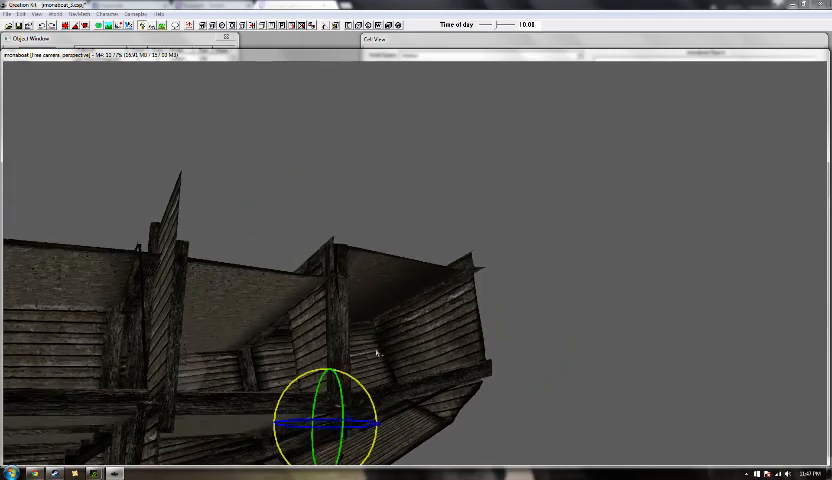
- Rotate the copied wall piece to face the same way as the neighbouring walls
{"action": "left_click_drag", "start_coordinate": [350, 350], "coordinate": [340, 390]}
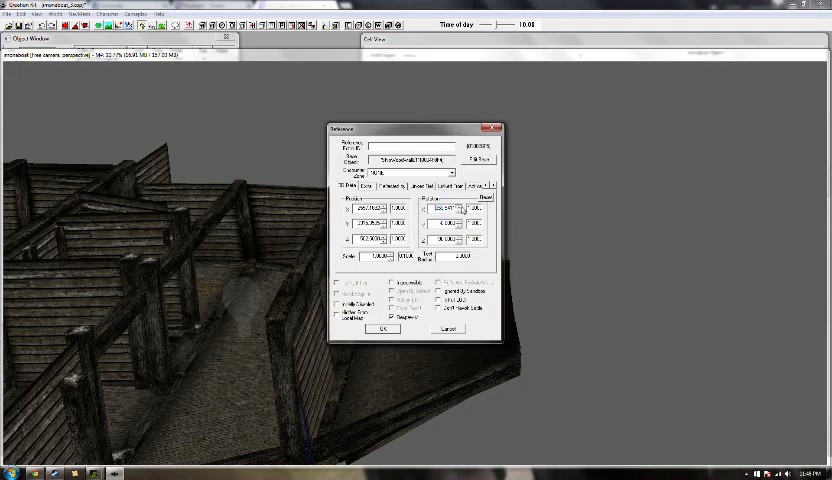
- Give the copied wall piece exact position and rotation values in its Reference dialog
{"action": "triple_click", "coordinate": [450, 208]}
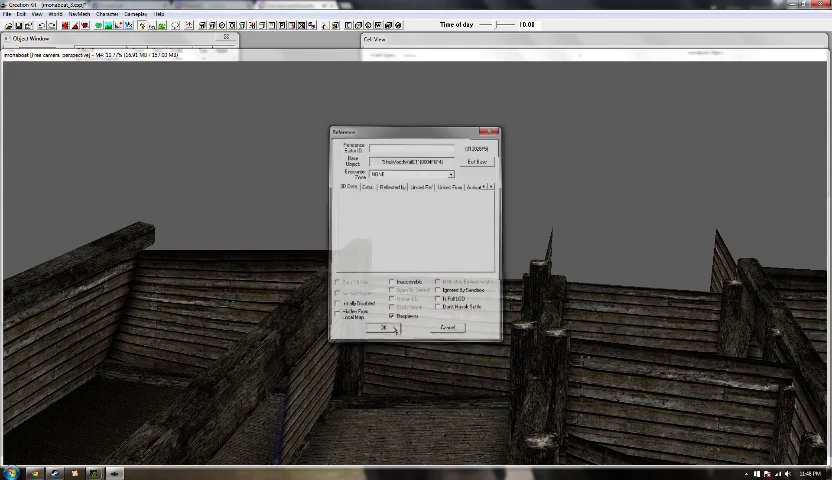
{"action": "left_click", "coordinate": [384, 328]}
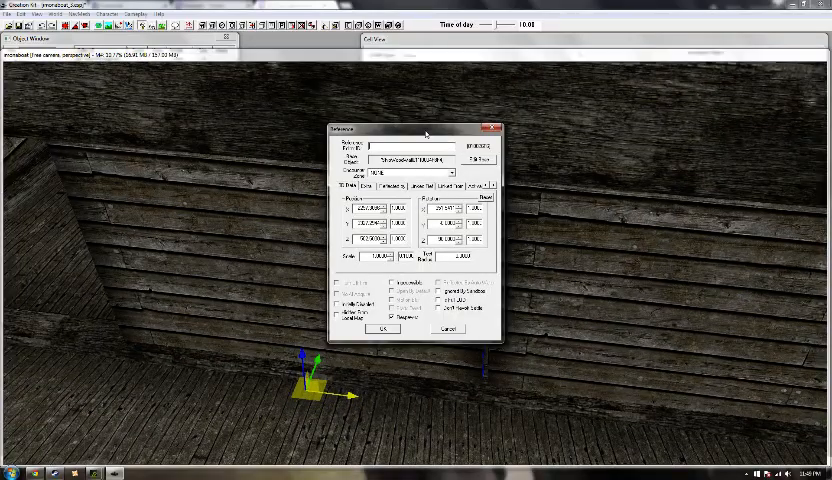
{"action": "left_click_drag", "start_coordinate": [424, 132], "coordinate": [280, 136]}
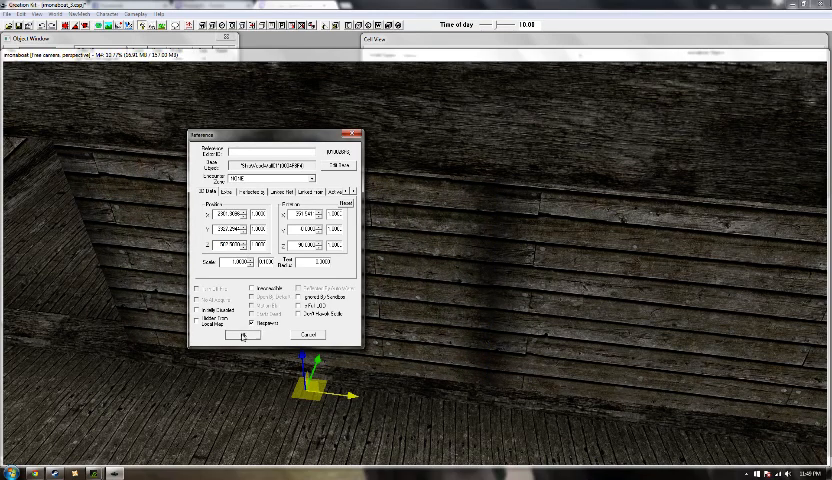
{"action": "left_click", "coordinate": [244, 336]}
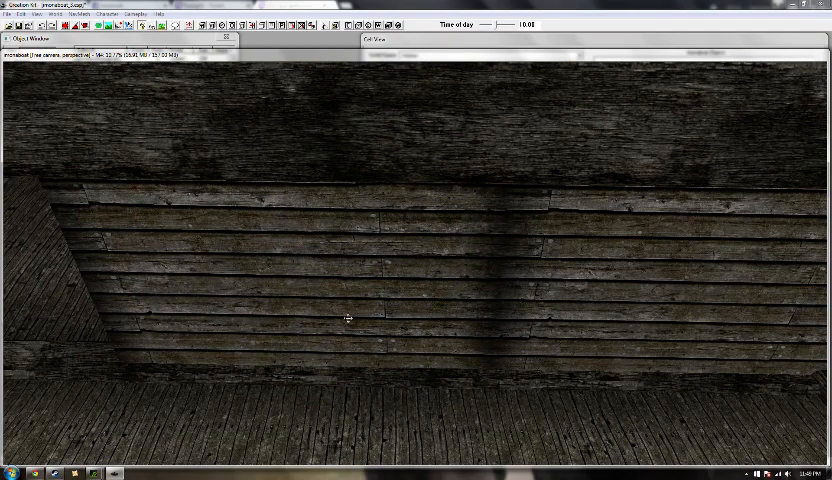
- Move the wall piece up flush against the existing plank wall
{"action": "left_click_drag", "start_coordinate": [348, 316], "coordinate": [210, 328]}
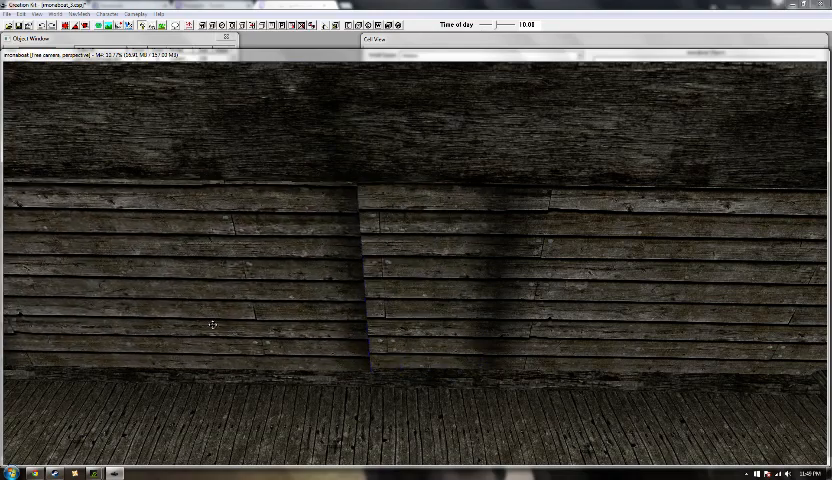